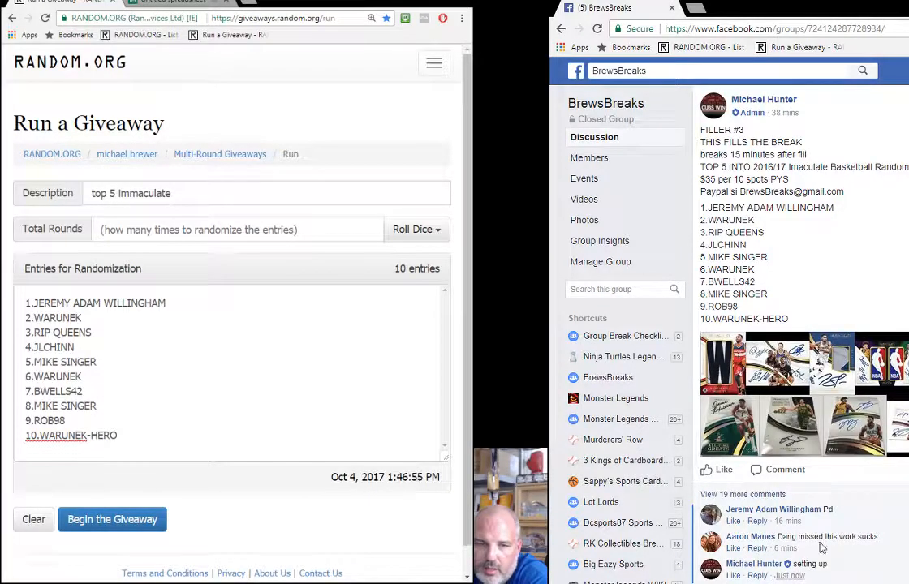
Comment 'LIVE' under the BrewsBreaks giveaway post and scroll back up to the post.
scroll(down, 3)
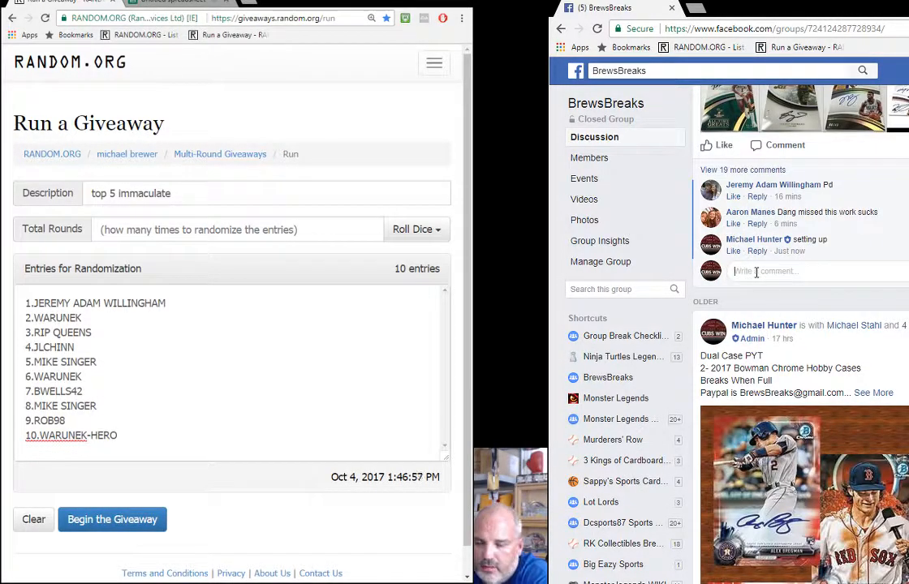
text(LIVE)
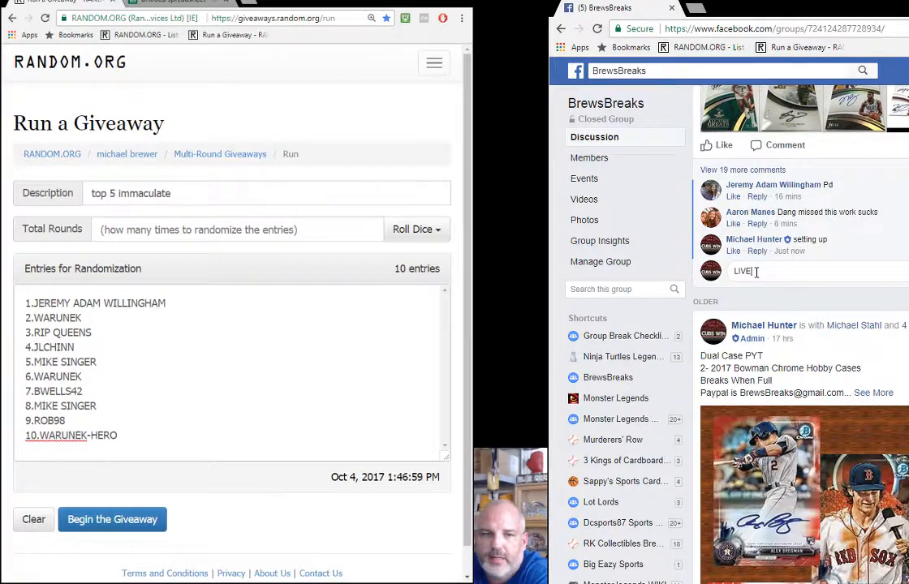
scroll(up, 3)
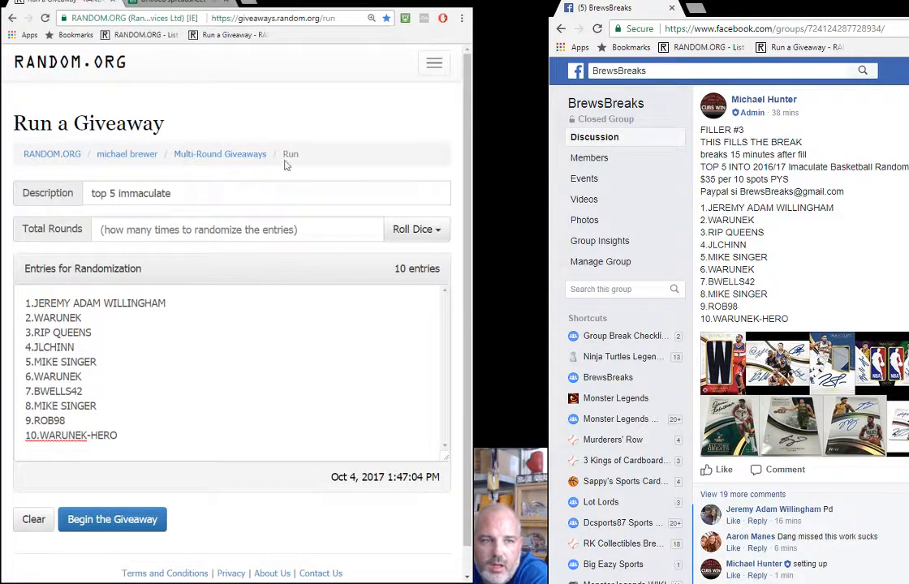
Roll the dice for Total Rounds and accept the result of 4.
click(179, 303)
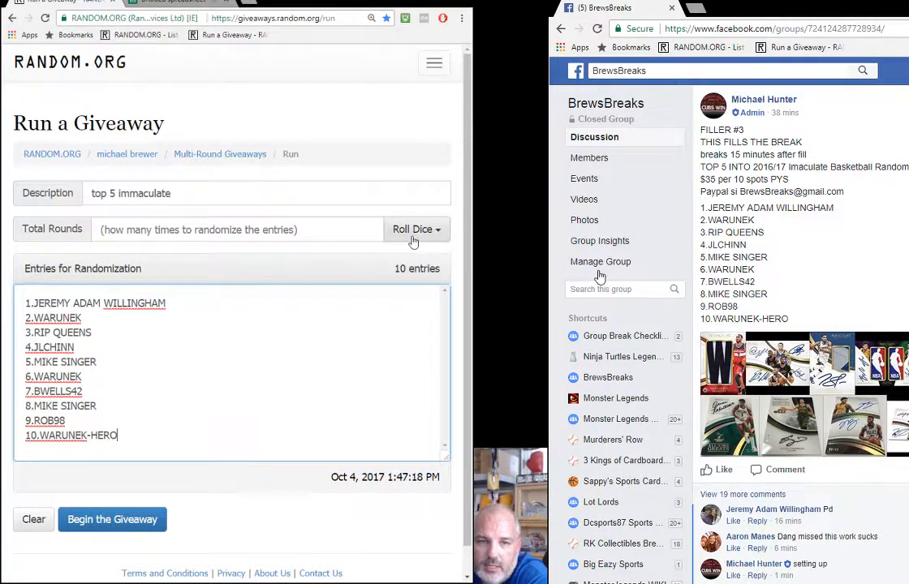
click(417, 229)
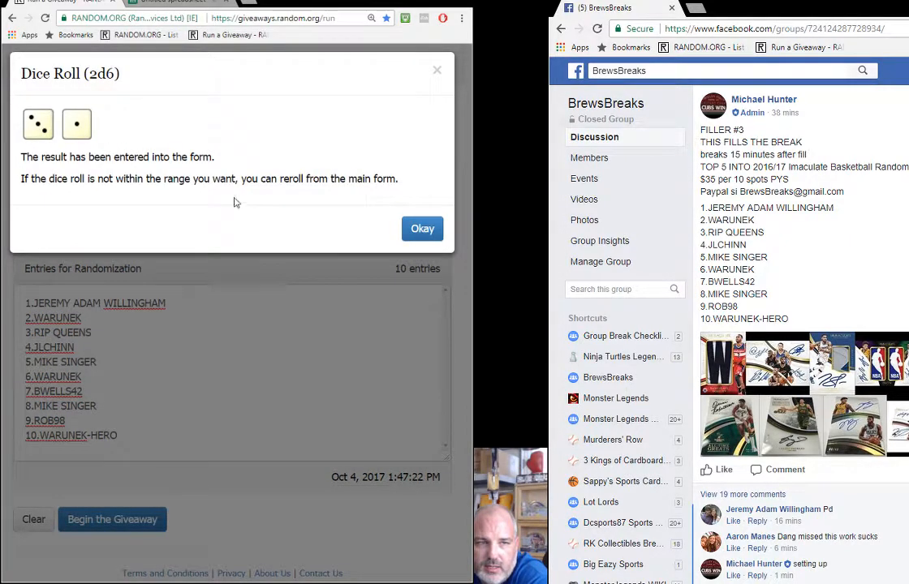
click(422, 228)
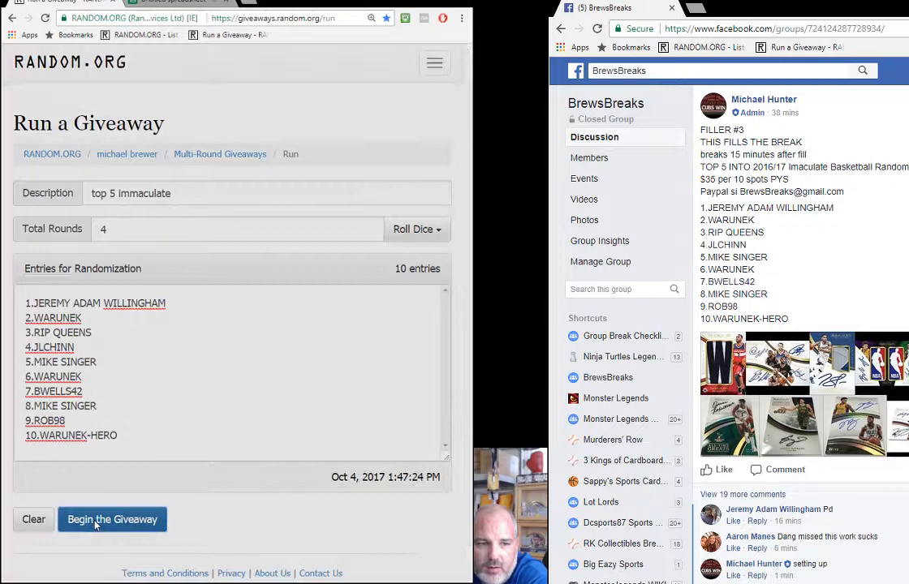
Run the giveaway rounds to the final list topped by 3.RIP QUEENS, then comment 'DONE'.
click(112, 520)
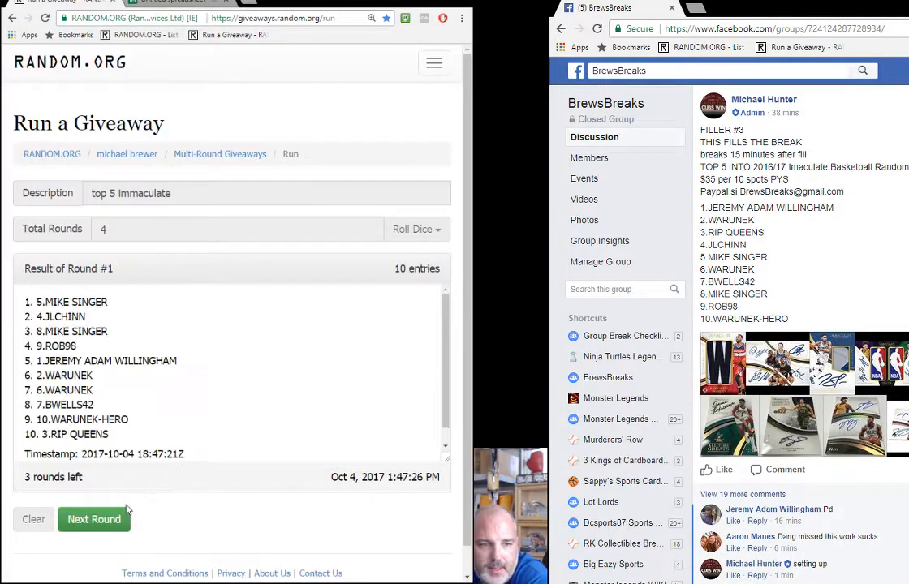
click(94, 520)
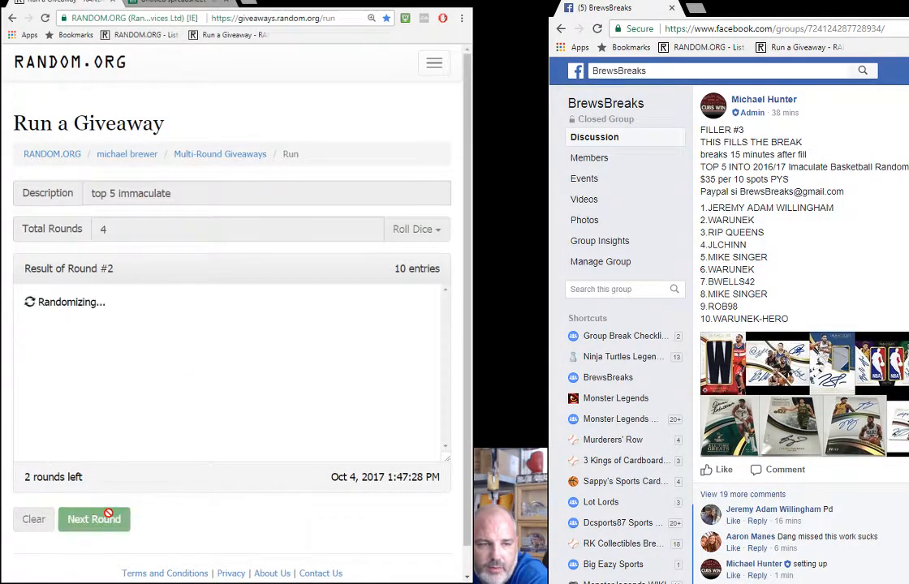
click(94, 519)
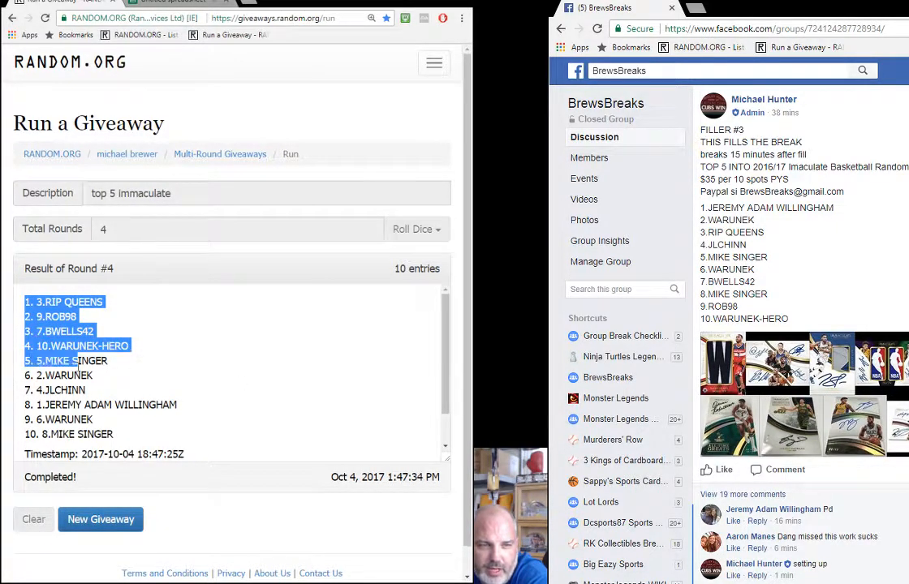
mouse_move(168, 362)
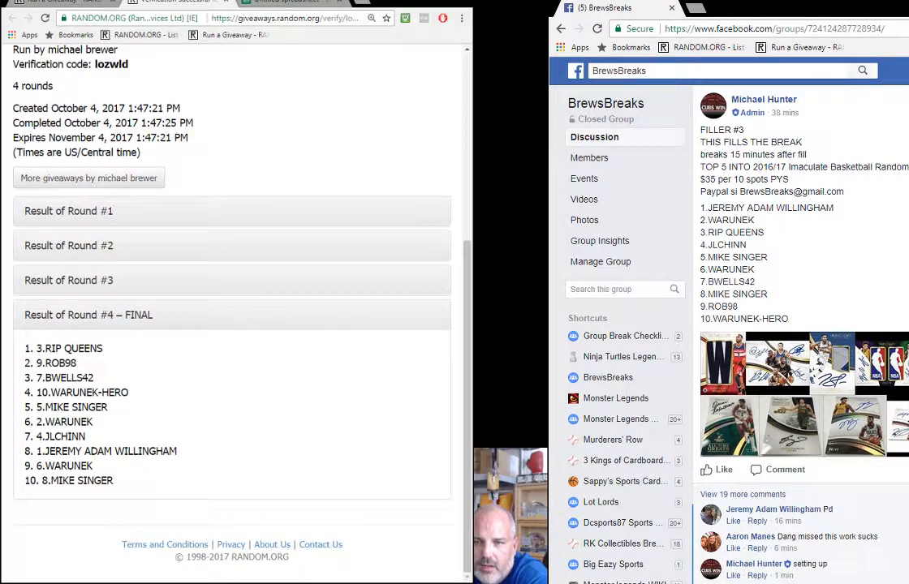
scroll(down, 3)
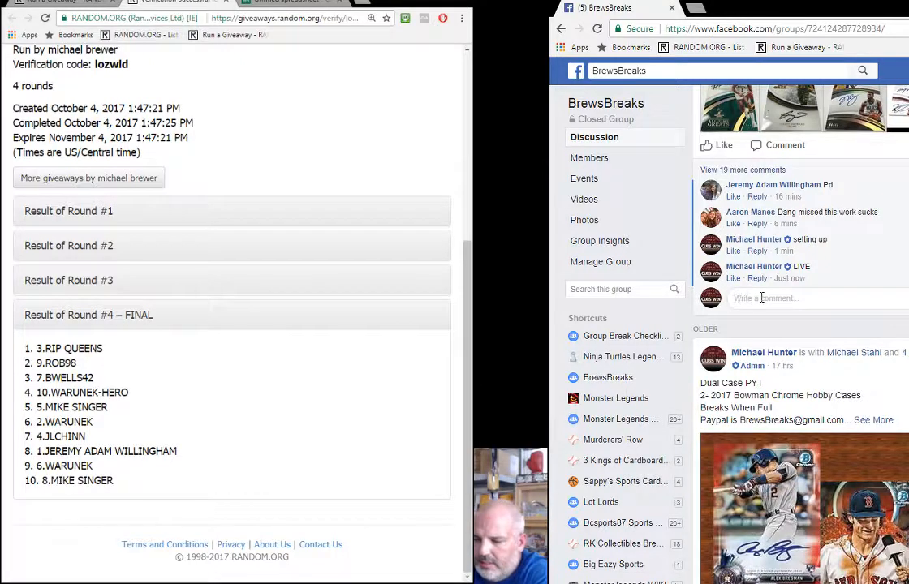
text(DONE)
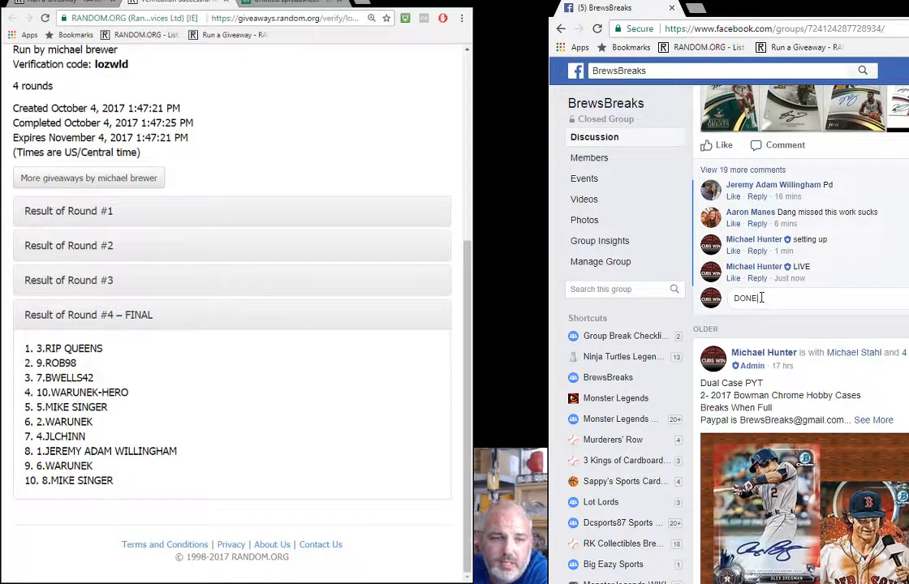